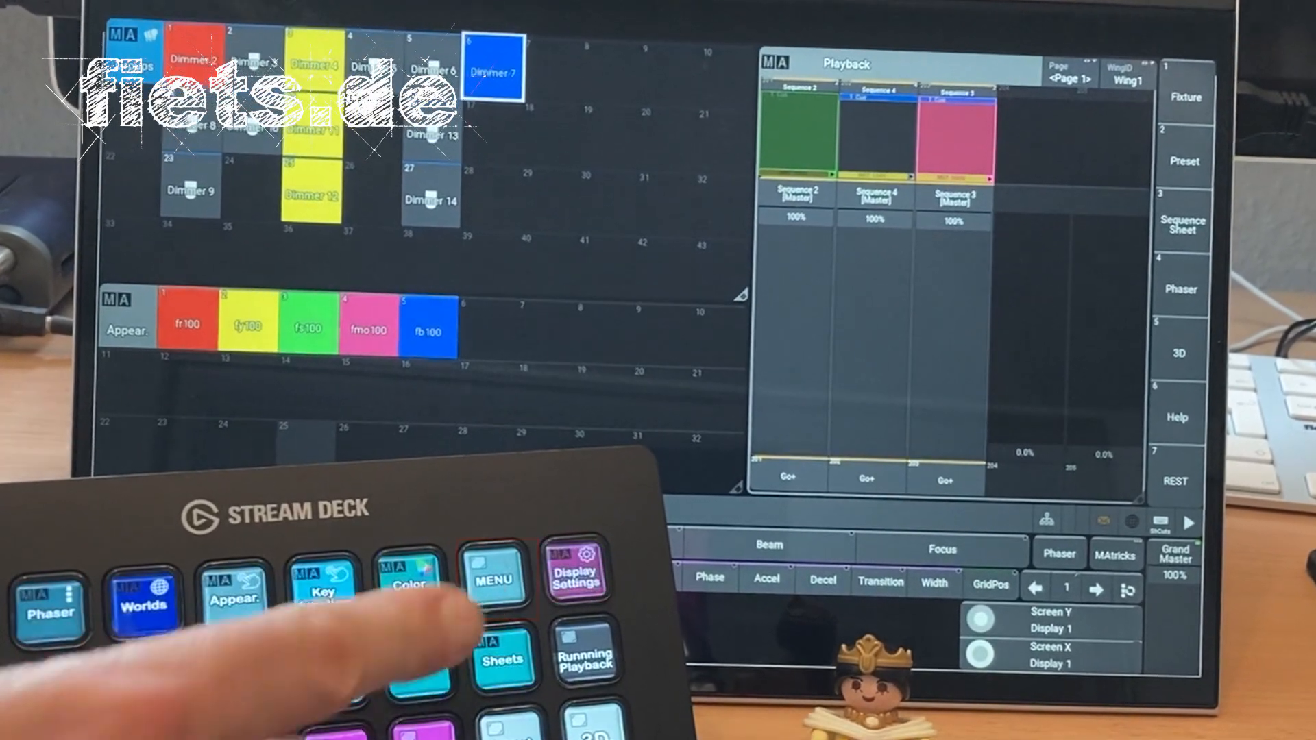
# Bring up the grandMA3 setup Menu window with patch, network, backup and settings options.
pyautogui.click(494, 577)
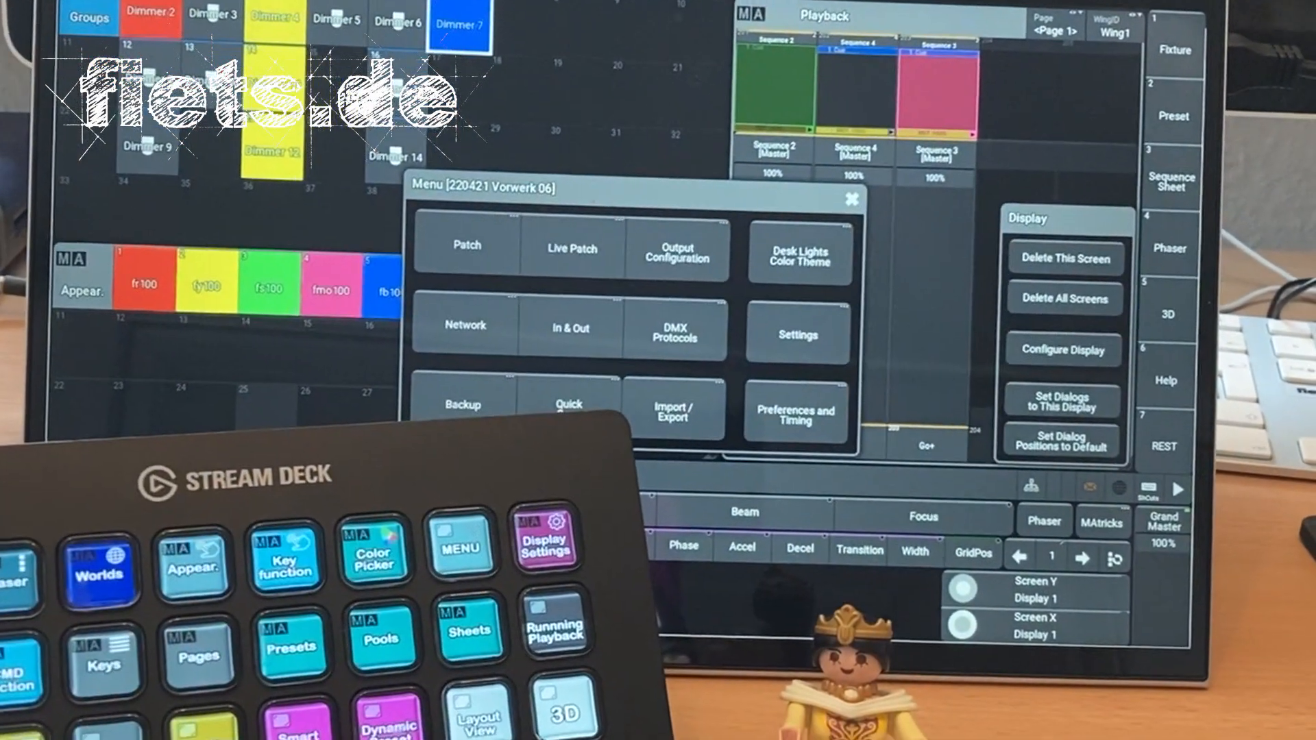